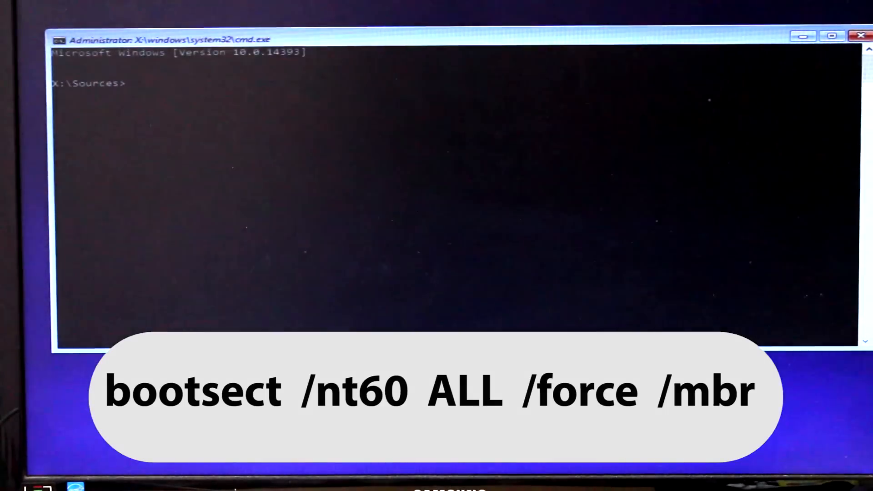
Step: Run 'bootsect /nt60 ALL /force /mbr' to write NT60 boot code to all volumes and the MBR
text(bootsect /nt6)
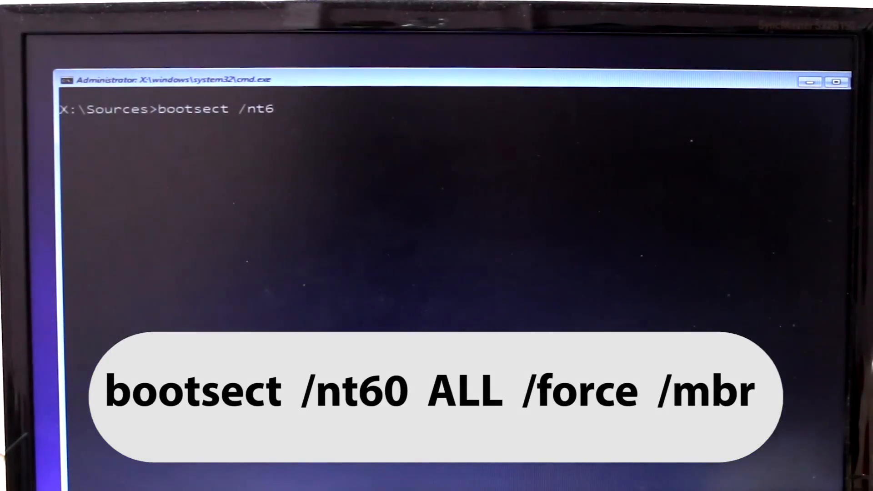
text(0 AL)
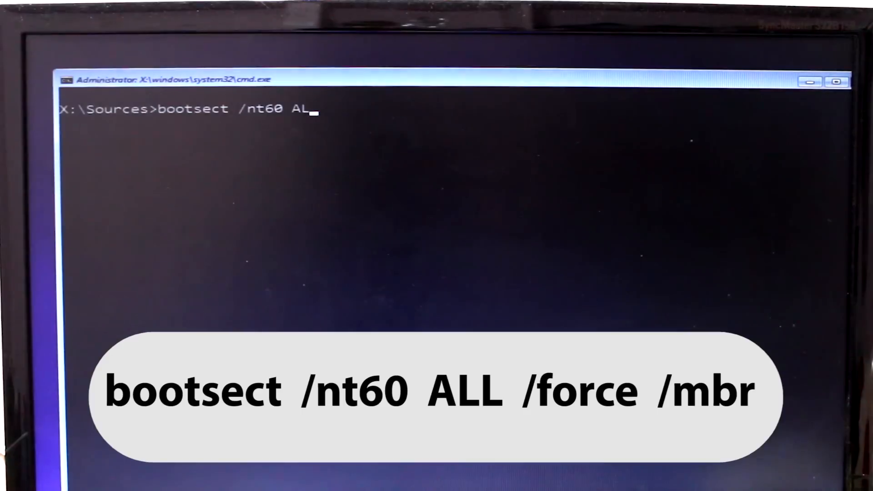
text(L)
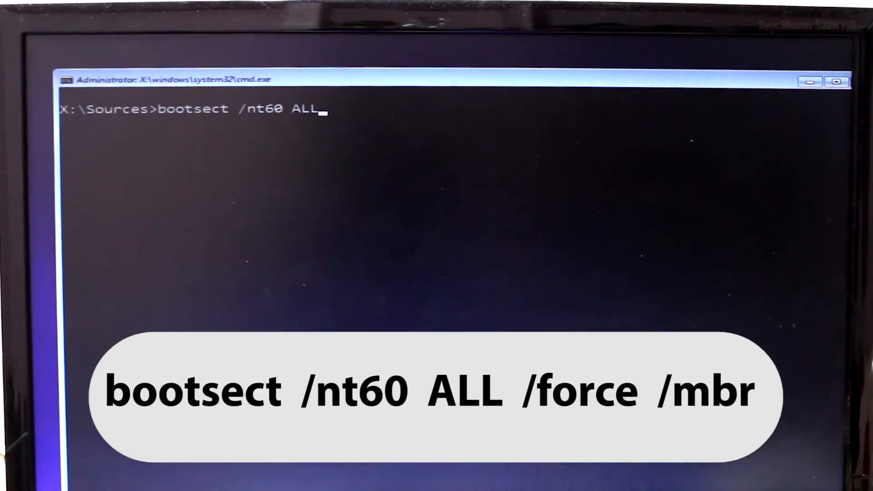
text(/f)
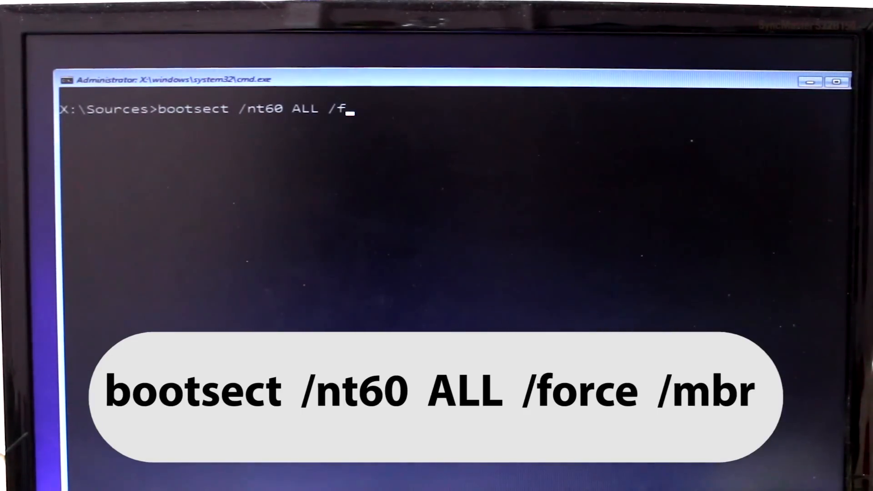
text(orce)
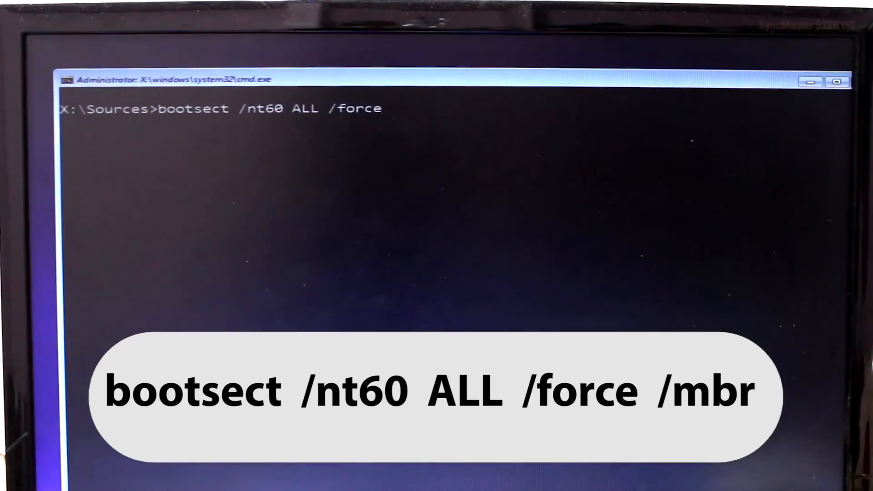
text(/mbr)
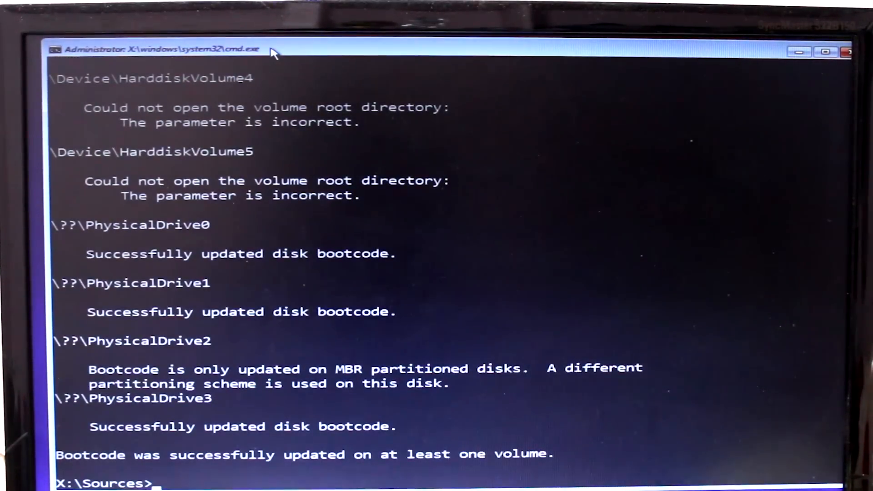
Step: Clear the console with 'cls', leaving an empty prompt
text(cls)
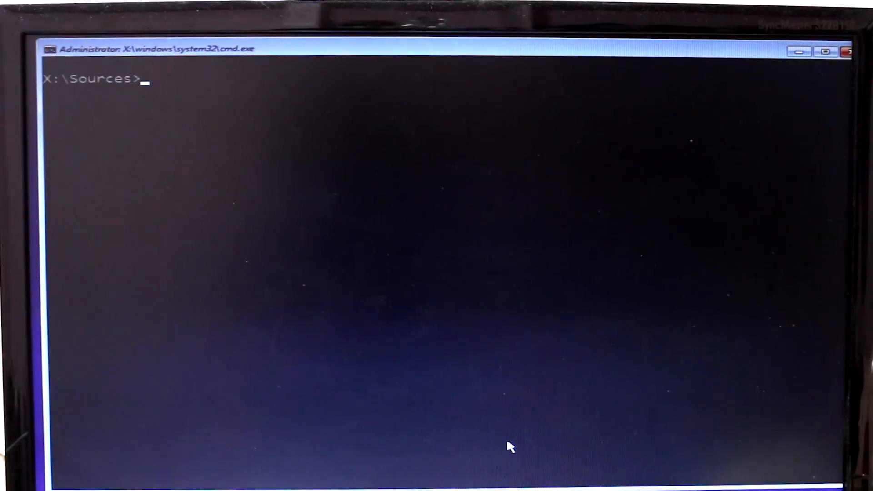
Step: Run 'bootrec /fixboot' so the boot sector repair completes successfully
text(bootre)
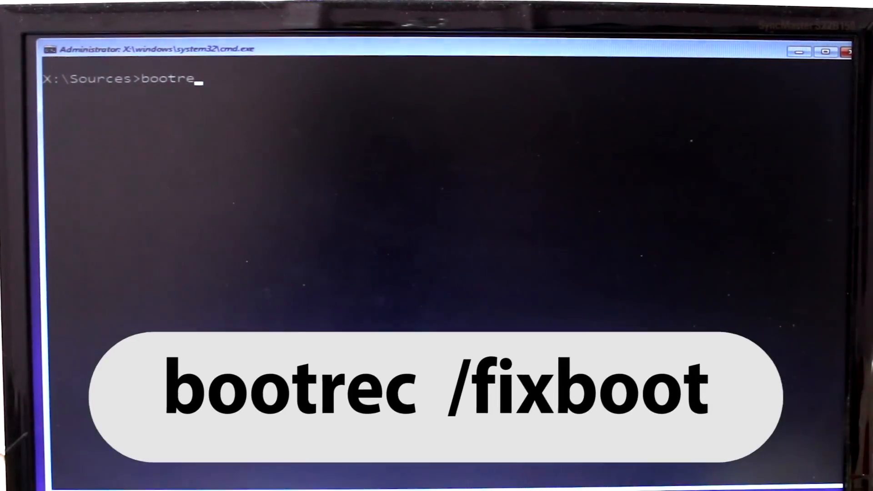
text(c /)
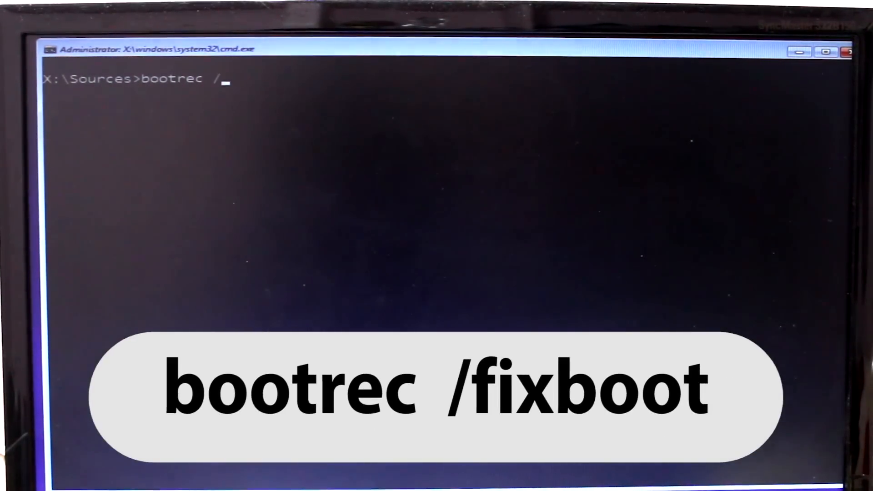
text(fixb)
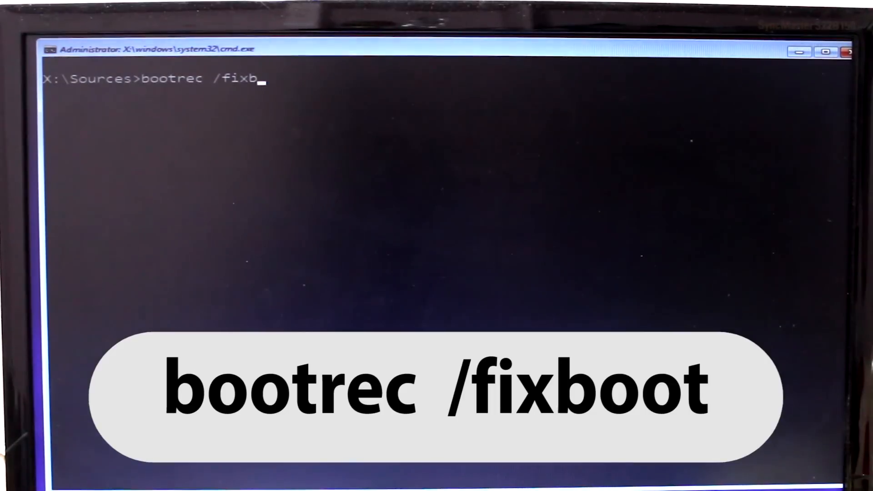
key(enter)
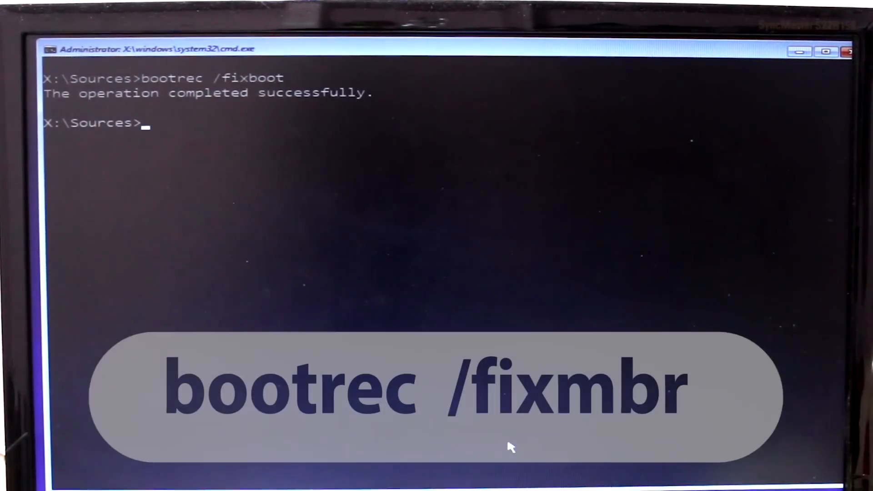
Step: Run 'bootrec /fixmbr' to repair the master boot record, then return to Windows Setup
text(bootrec)
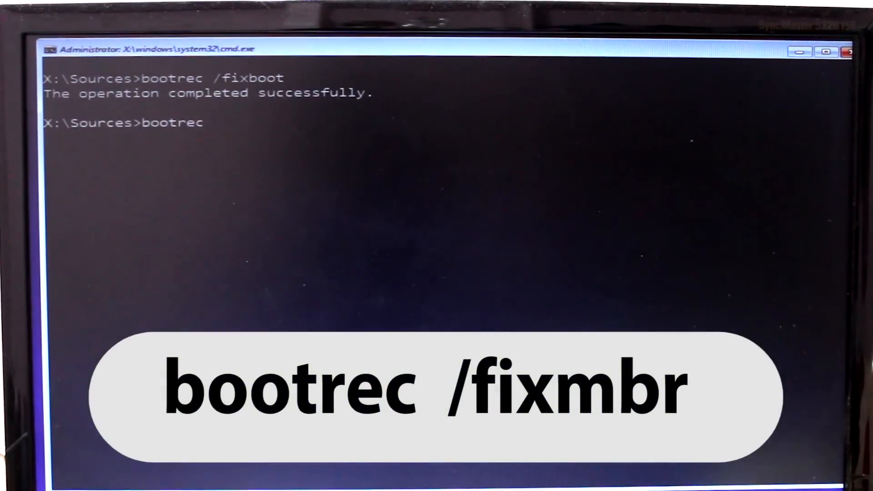
text(/fix)
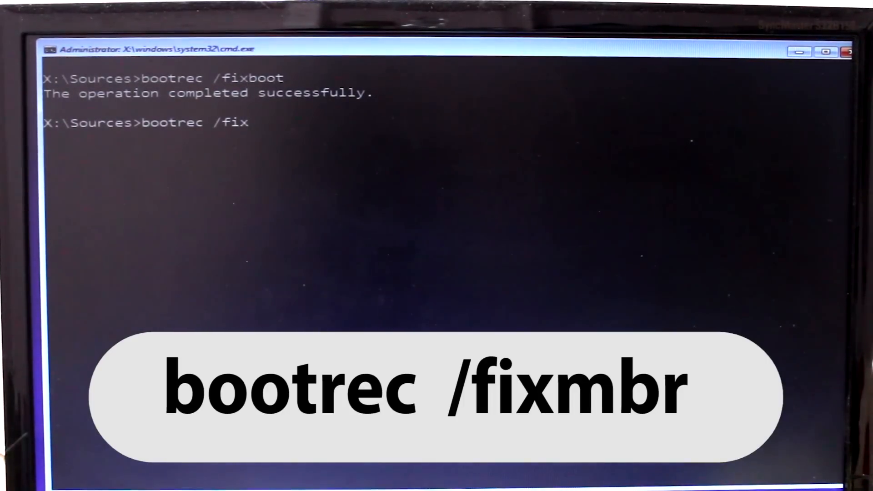
text(mbr)
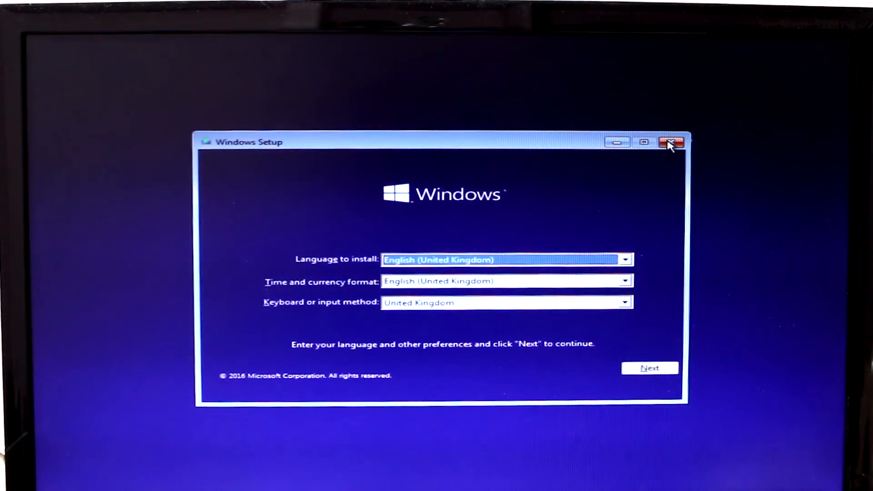
Step: Cancel the Windows installation and confirm, restarting the PC to the motherboard startup screen
click(671, 142)
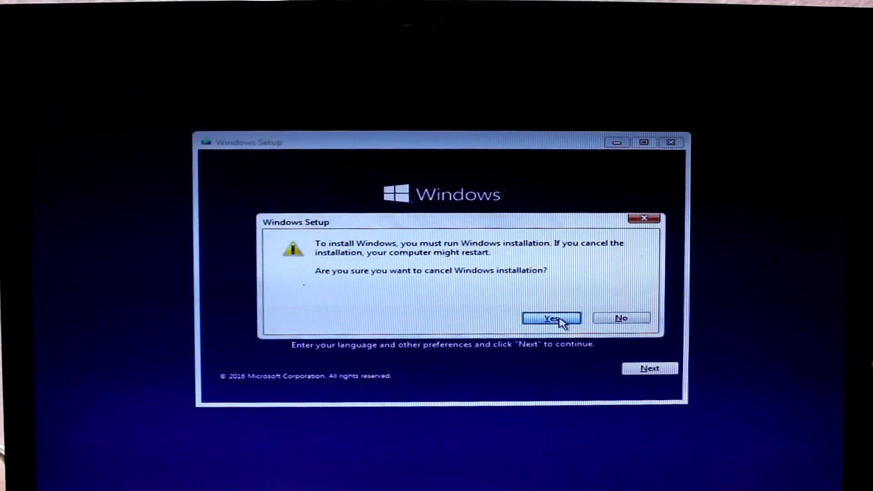
click(551, 318)
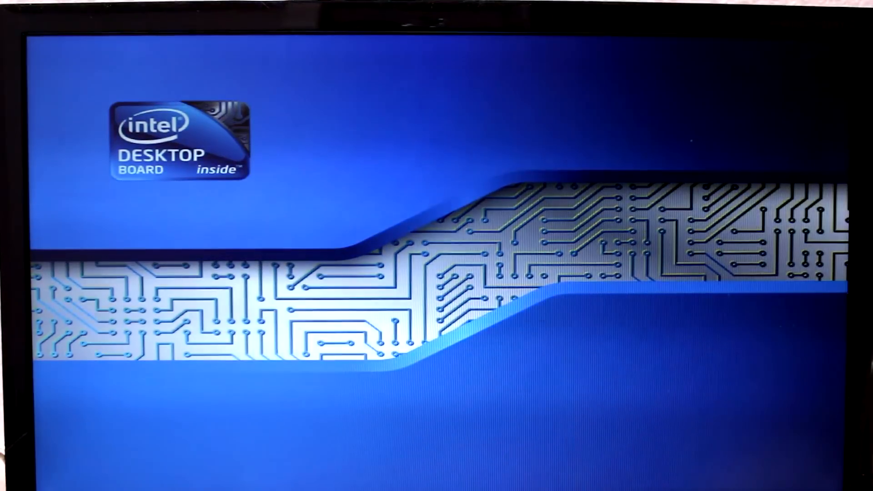